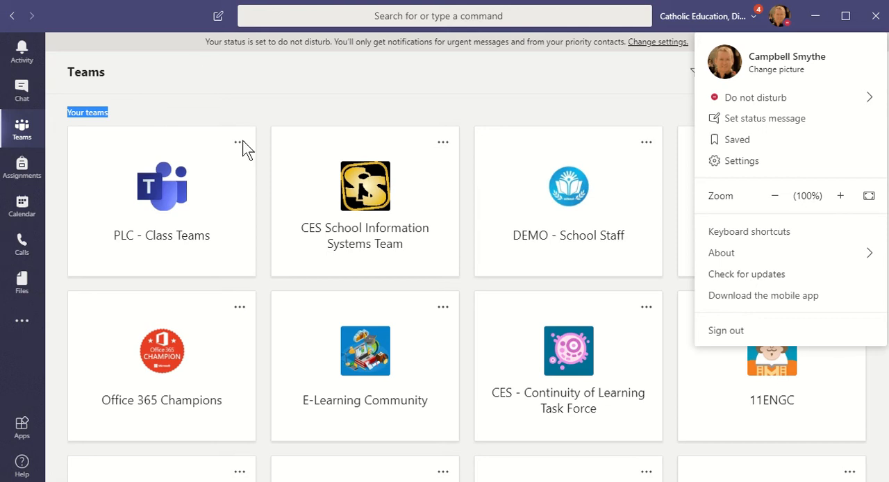
# Draft the status message 'WFH - if my status says Available feel free to contact me' from the profile menu.
pyautogui.click(451, 114)
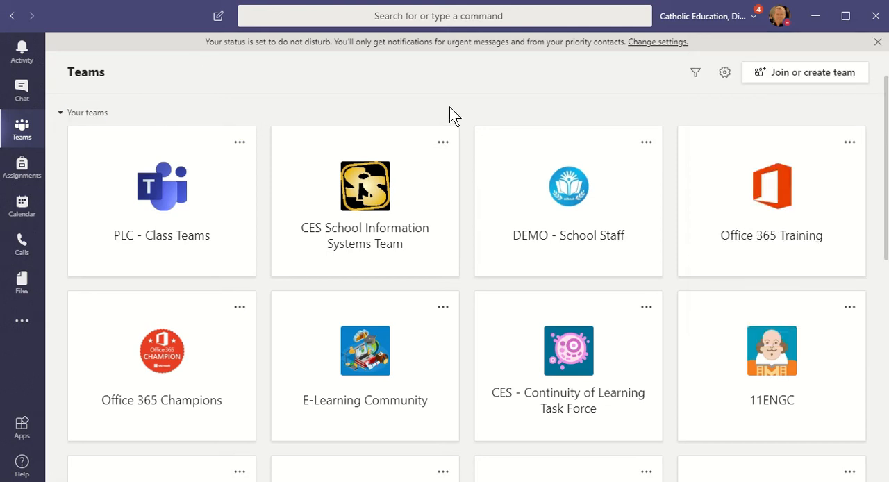
pyautogui.click(778, 15)
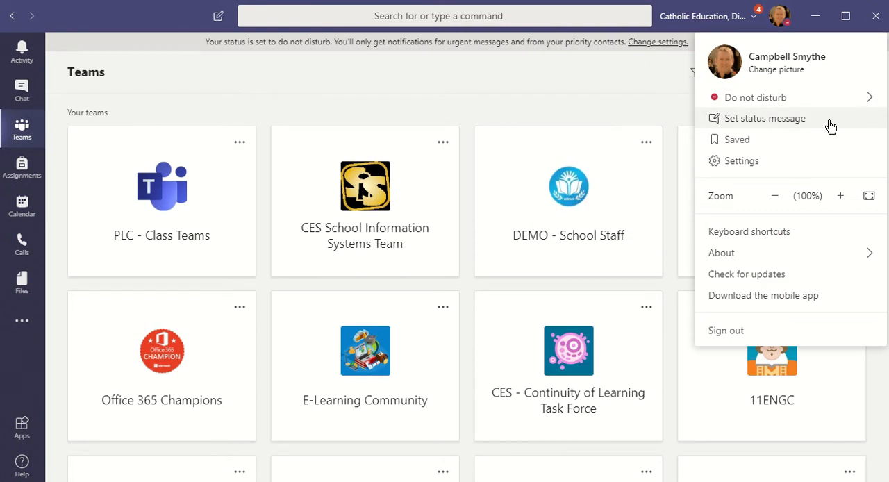
pyautogui.click(764, 118)
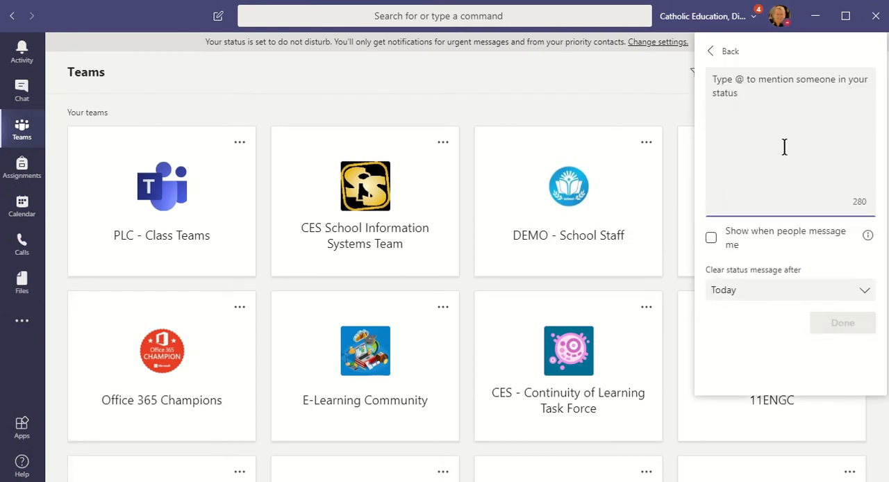
pyautogui.write('W')
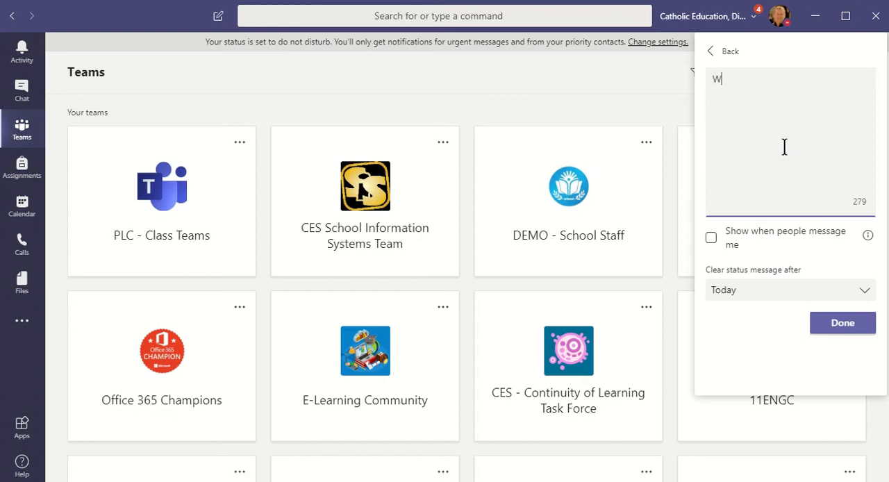
pyautogui.write('FH - if my status says')
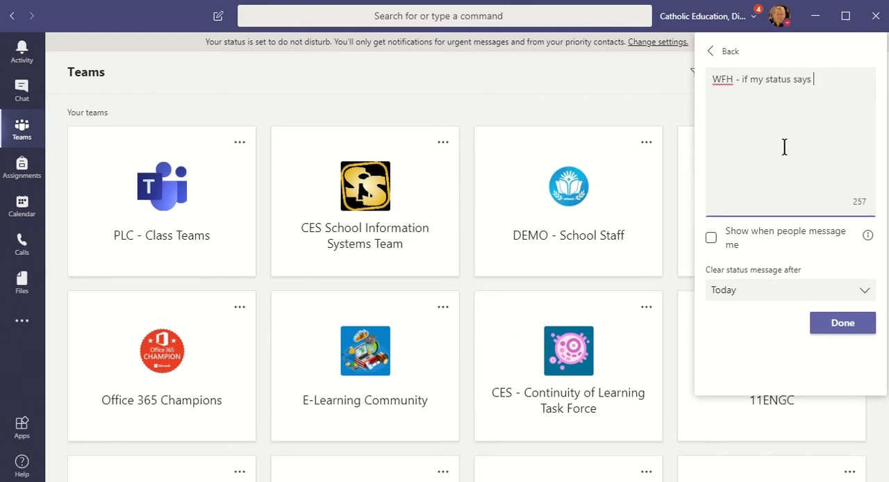
pyautogui.write('Available')
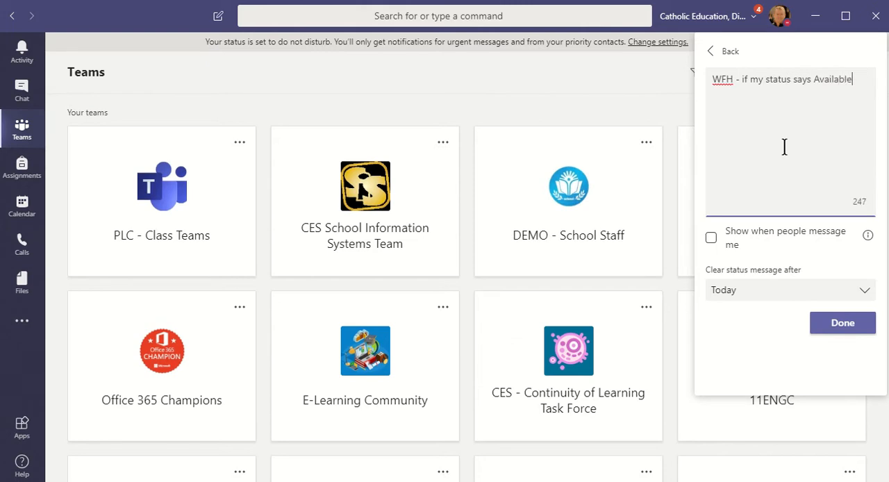
pyautogui.write('feel free to')
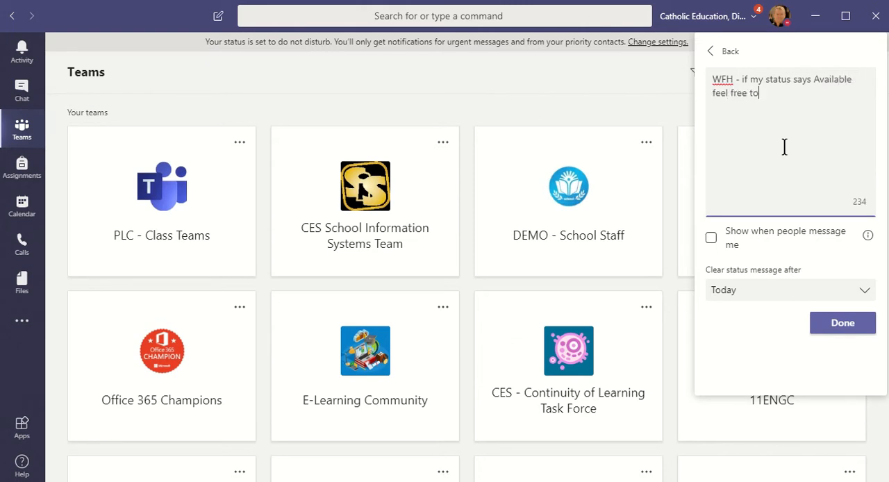
pyautogui.write('contact me')
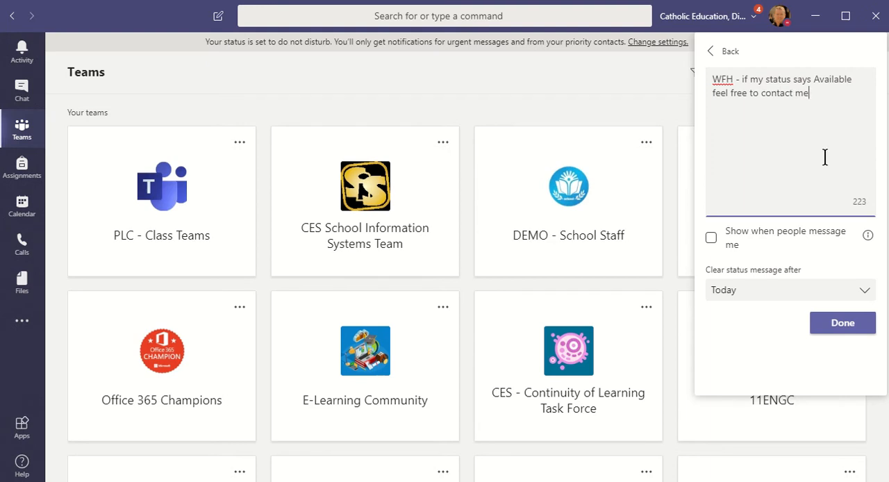
pyautogui.moveTo(868, 235)
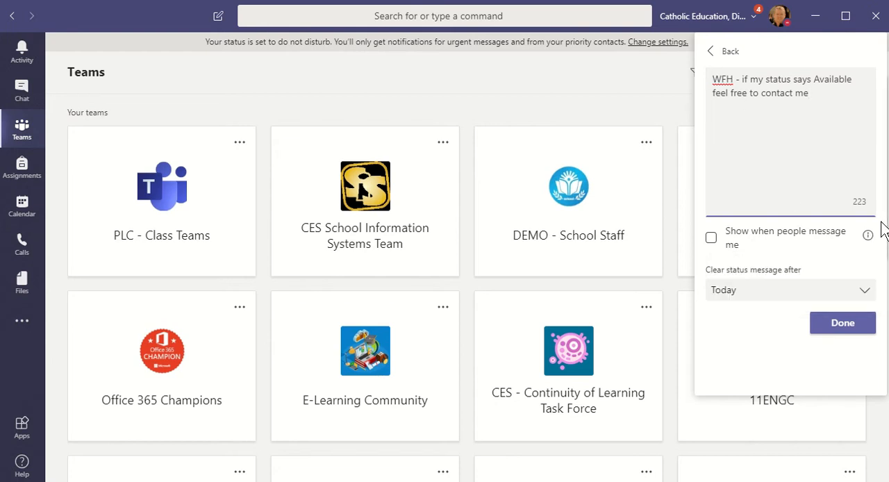
pyautogui.moveTo(867, 235)
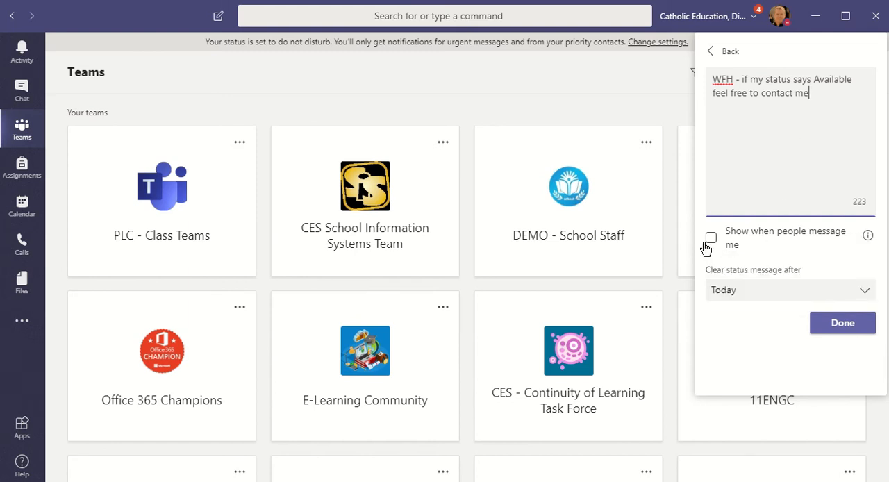
# Enable 'Show when people message me', set clearing to Never, and save the status message.
pyautogui.click(712, 237)
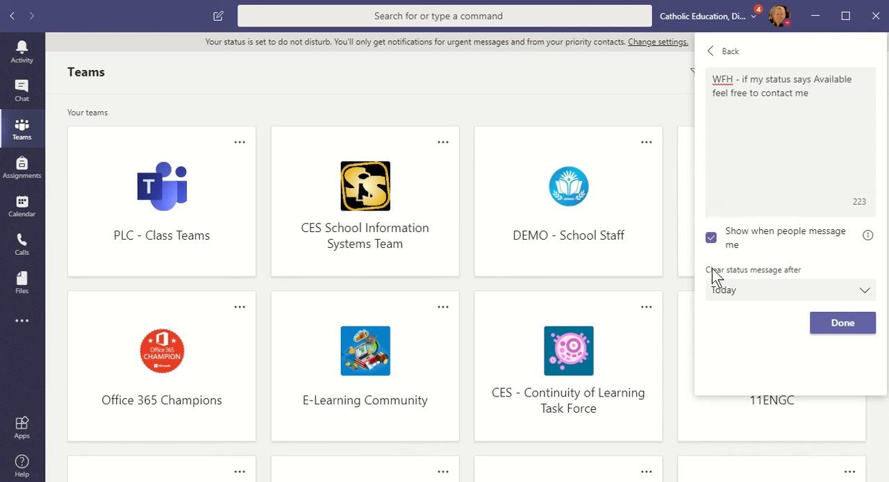
pyautogui.moveTo(753, 298)
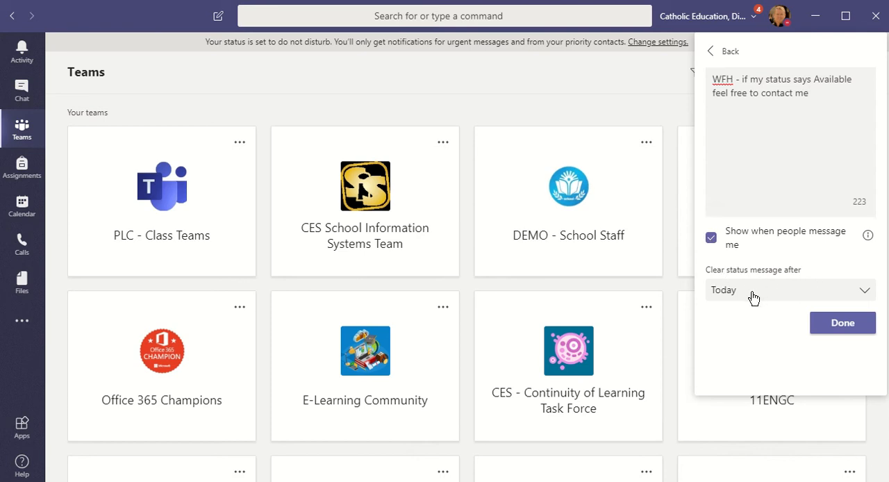
pyautogui.click(789, 289)
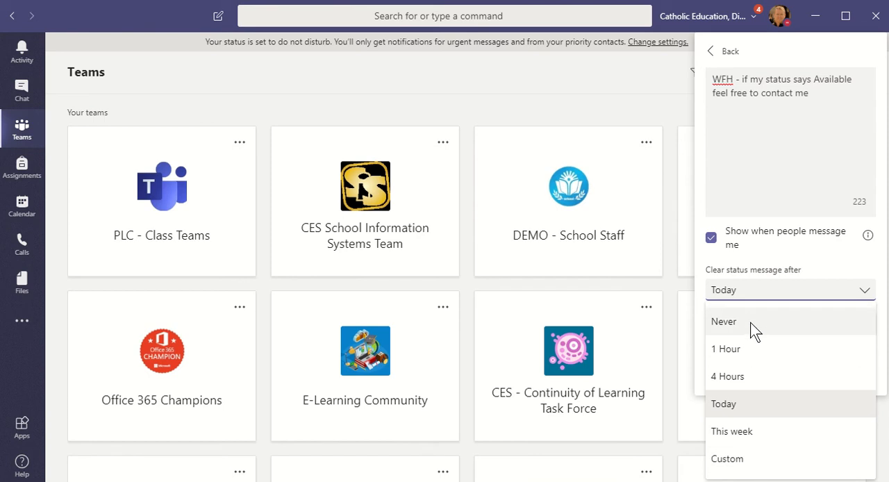
pyautogui.click(723, 321)
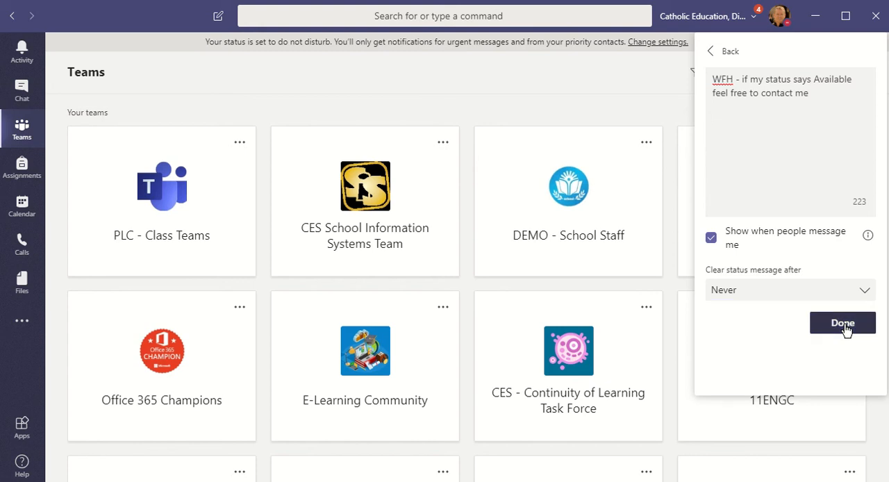
pyautogui.click(842, 322)
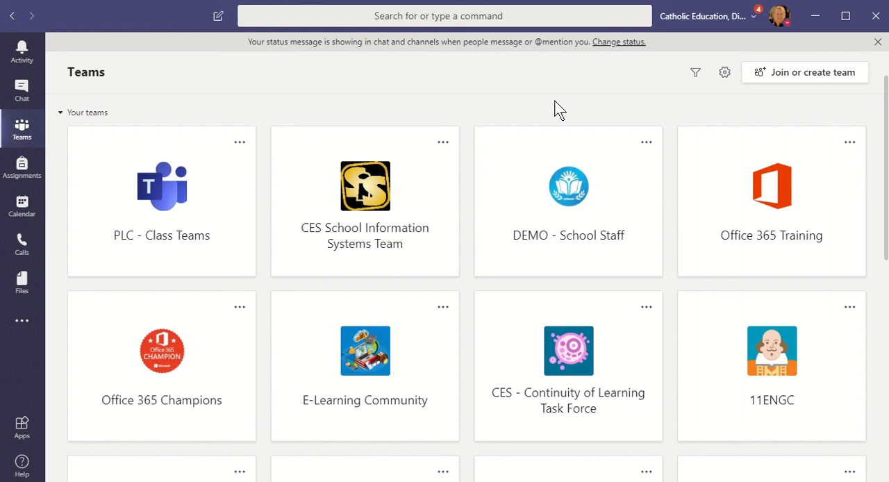
pyautogui.moveTo(103, 166)
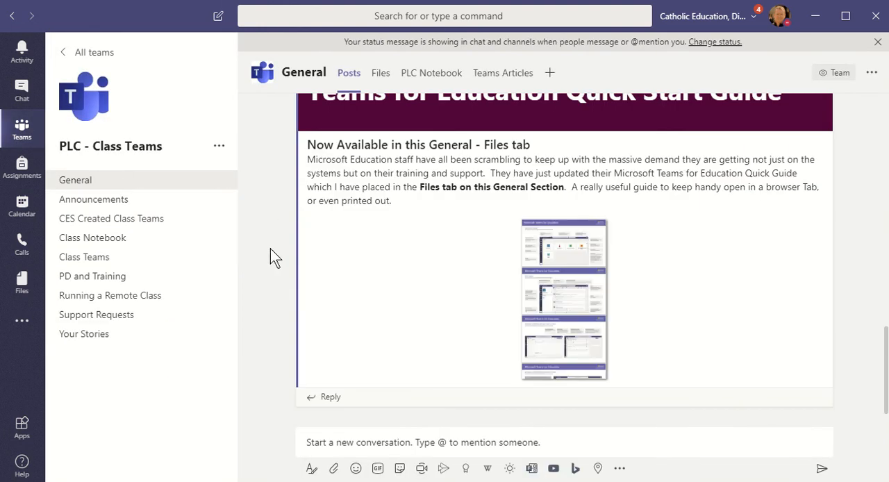
# Scroll the General channel posts of PLC - Class Teams to reach your profile picture.
pyautogui.scroll(-3)
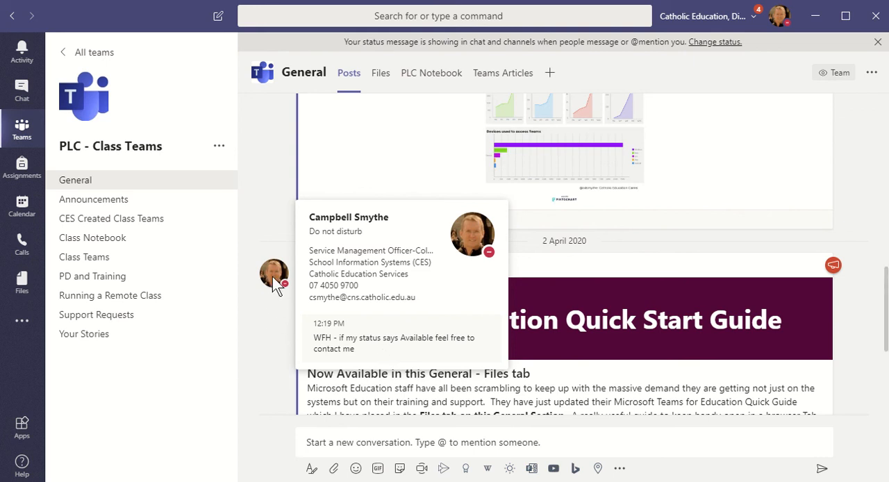
pyautogui.moveTo(276, 322)
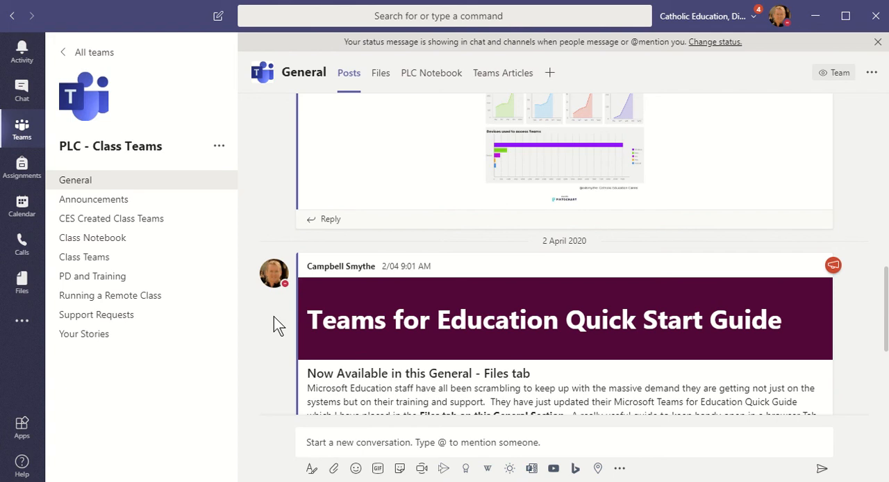
pyautogui.moveTo(269, 328)
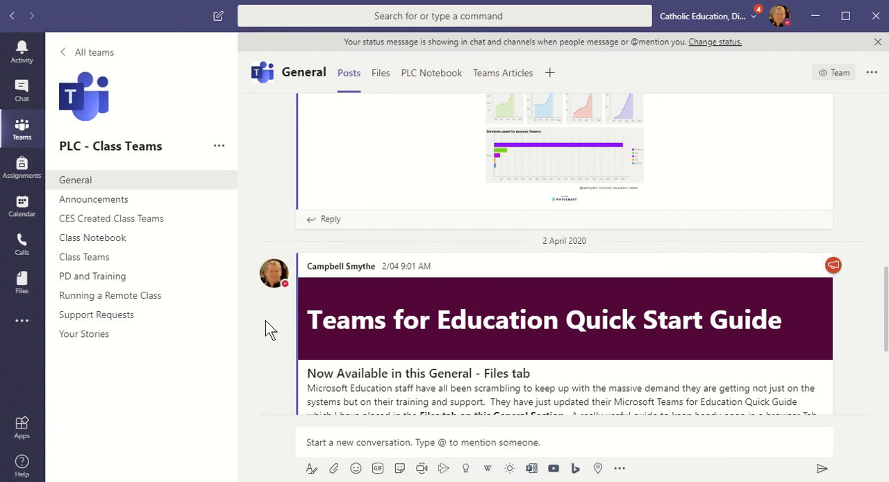